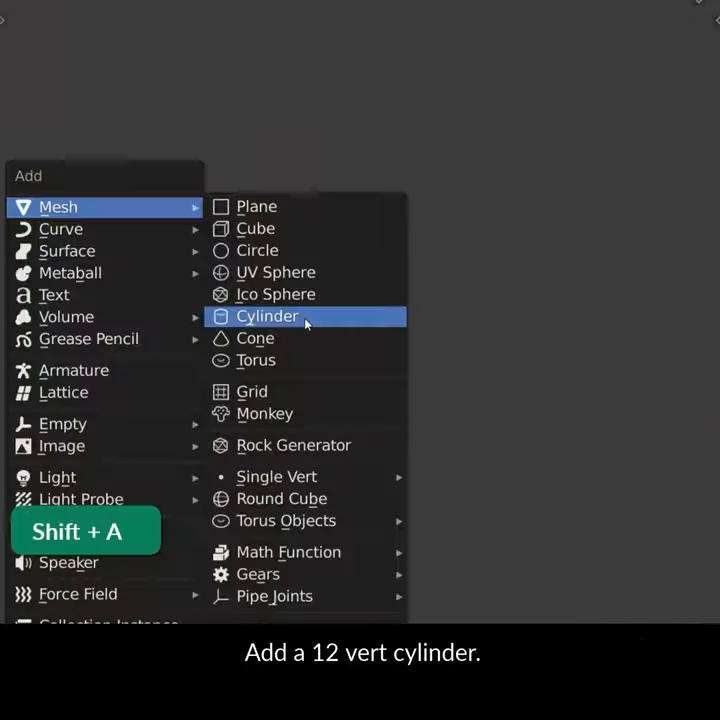
- Add a 12-vertex cylinder mesh to the scene
click(268, 316)
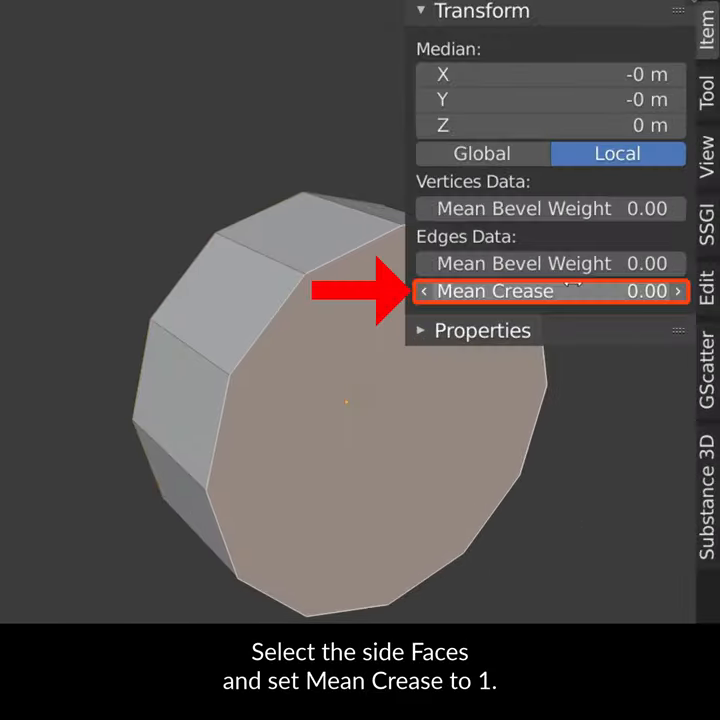
- Give the cylinder's side-face edges a Mean Crease of 1
click(550, 292)
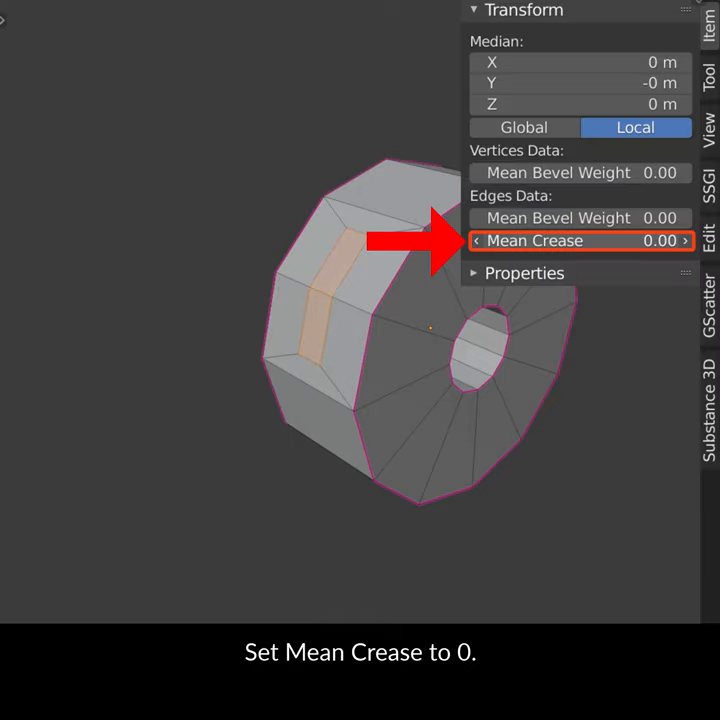
- Reset the selected face's crease to 0 and pivot transforms around Individual Origins
click(332, 12)
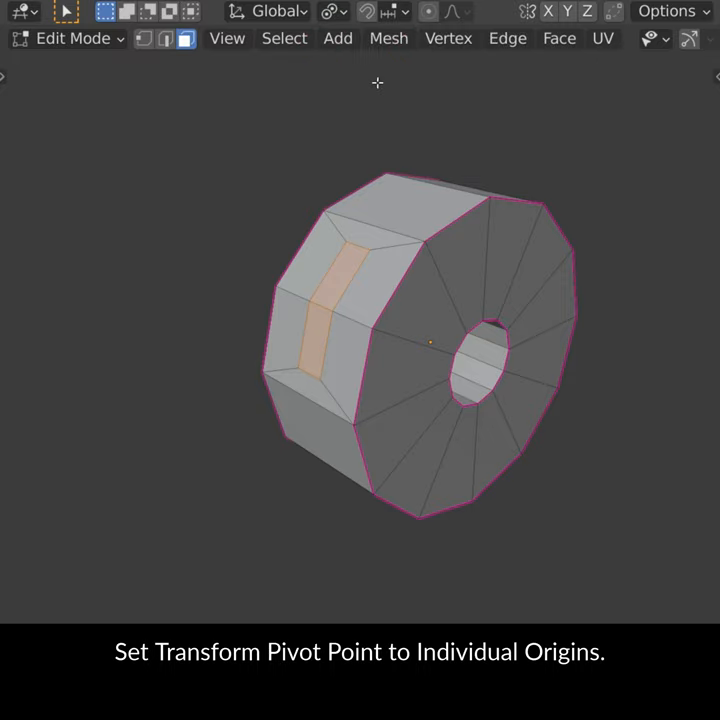
click(268, 12)
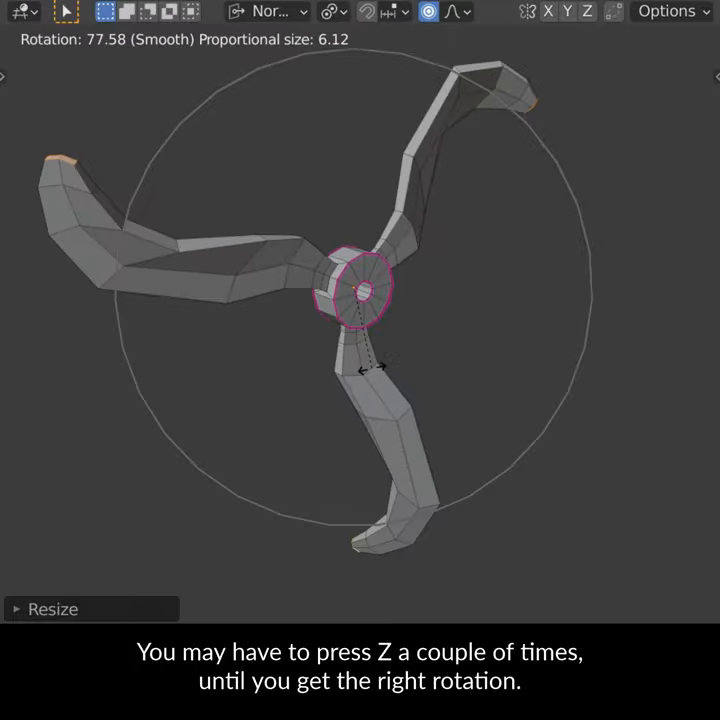
- Twist the extruded blades around the Z axis and return the propeller to Object Mode
key(z)
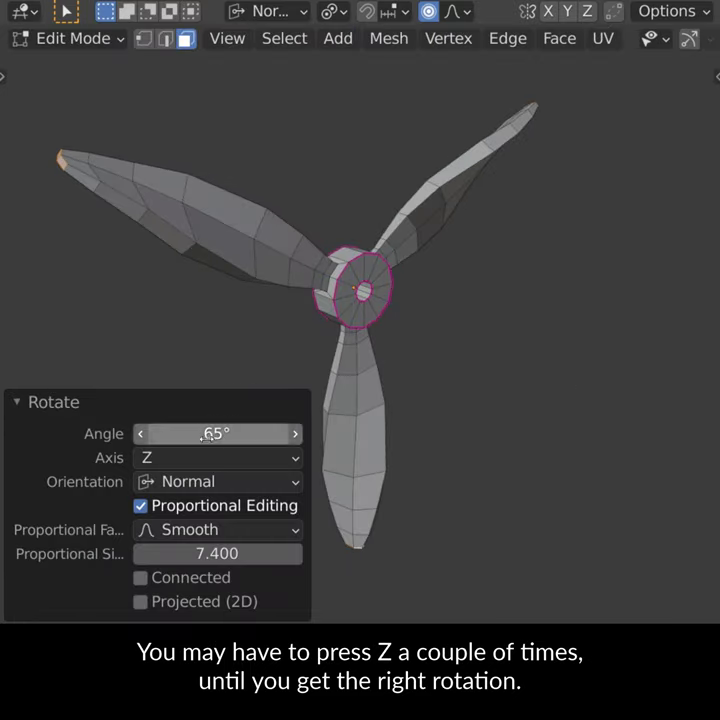
key(Tab)
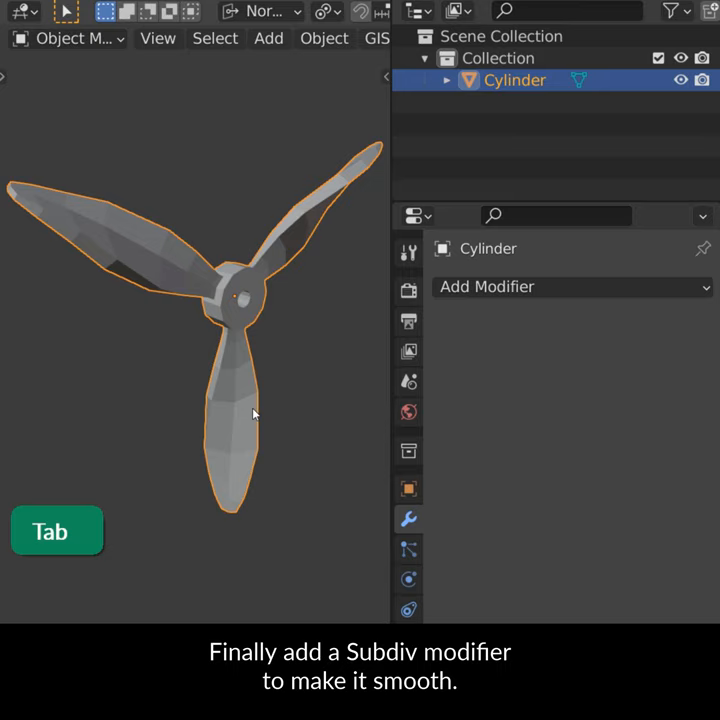